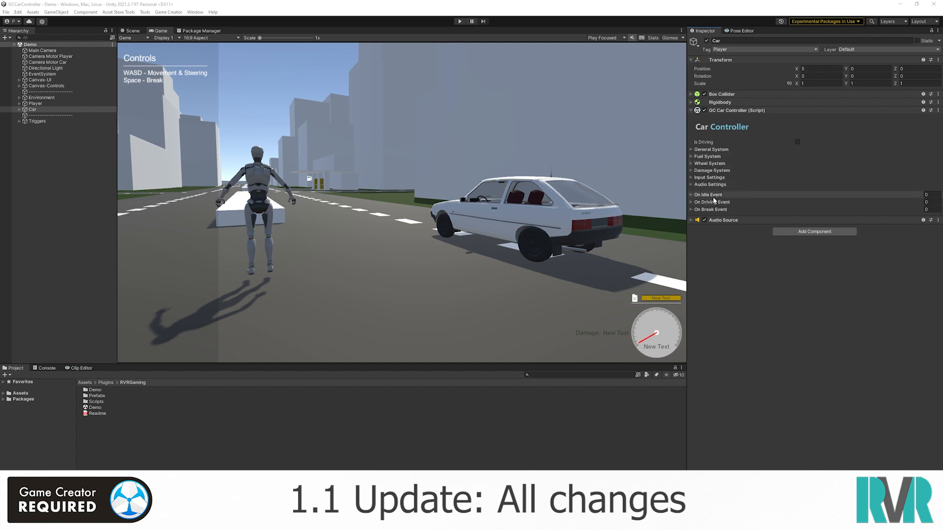
mouse_move(718, 153)
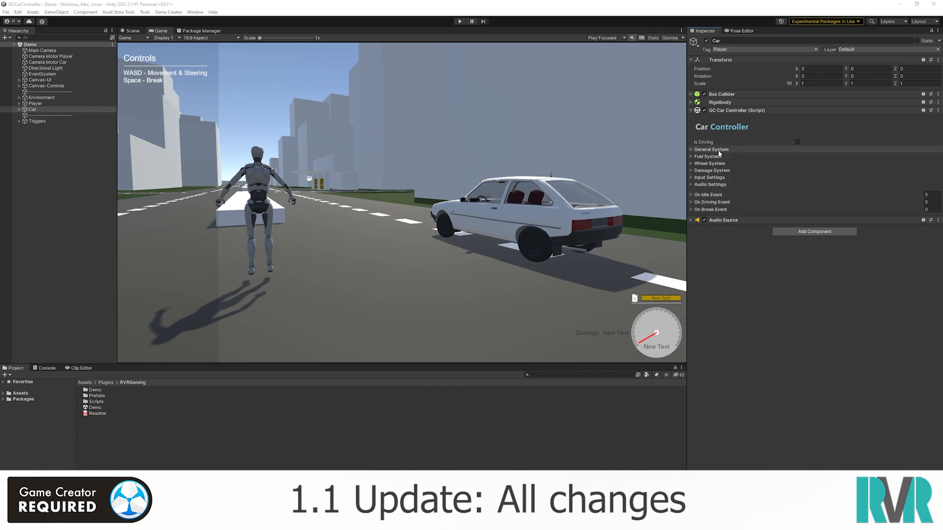
- Peek at the GC Car Controller's General Settings, then expand Input Settings showing Left Shift accelerate and Space brake
click(711, 149)
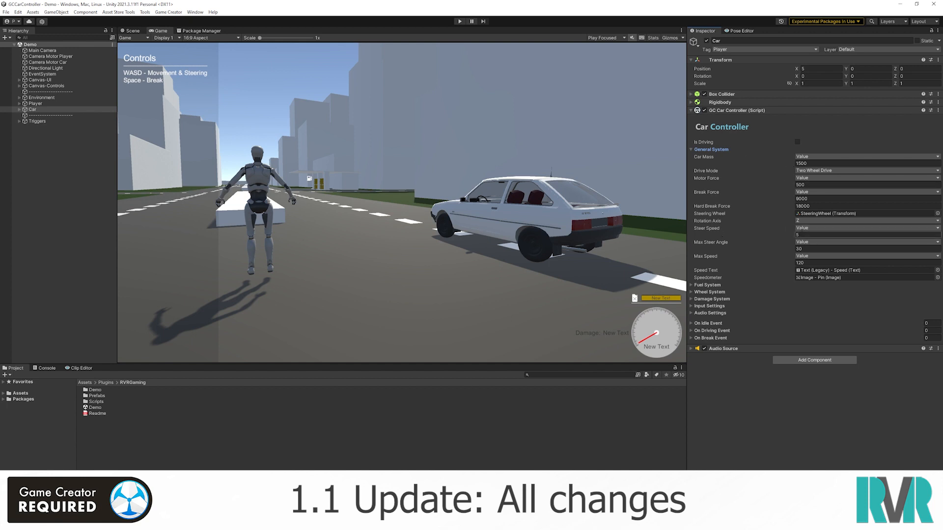
mouse_move(795, 234)
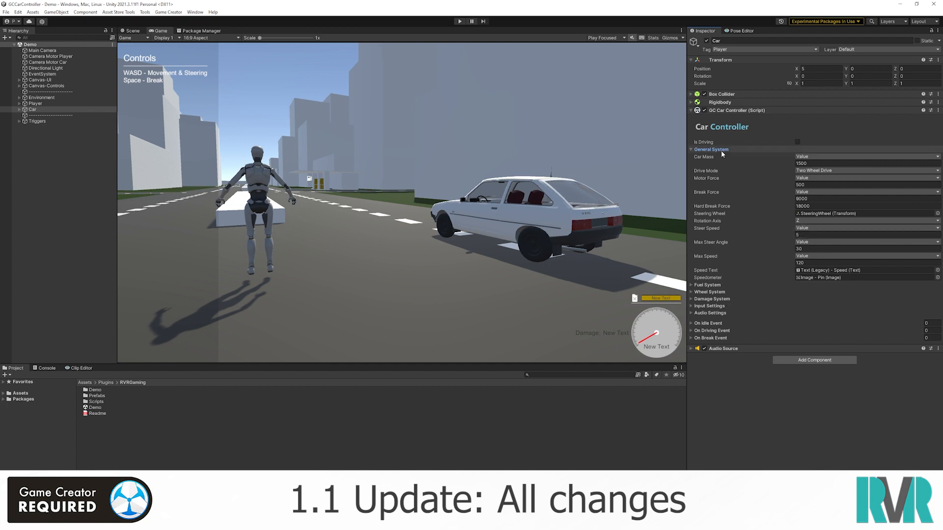
click(692, 149)
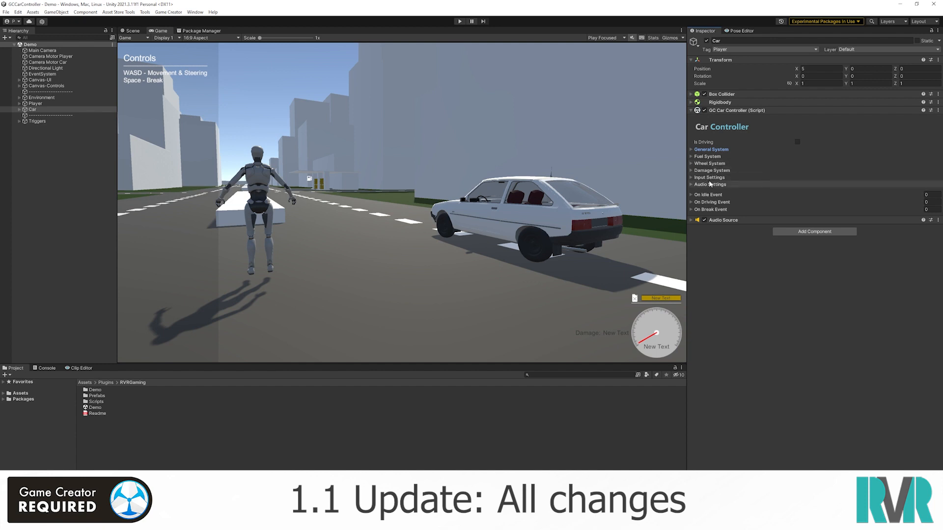
click(709, 177)
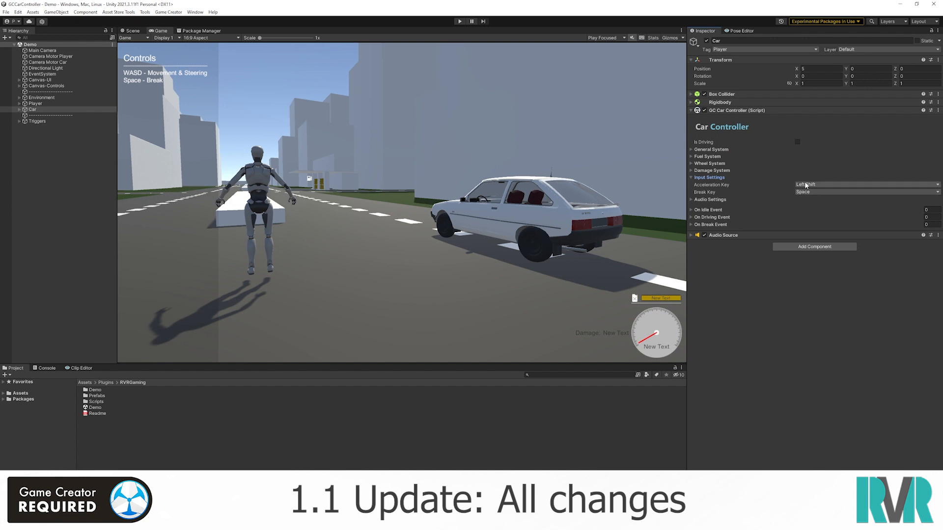
mouse_move(811, 194)
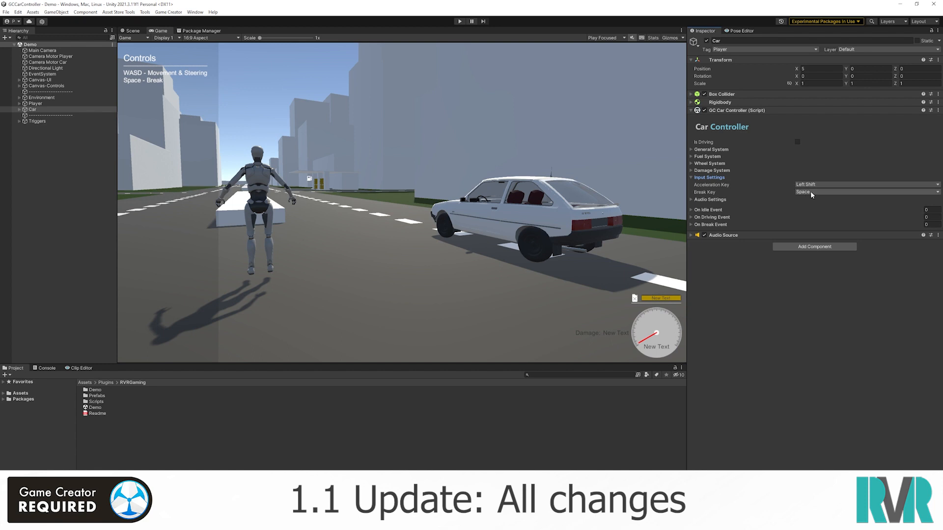
mouse_move(786, 190)
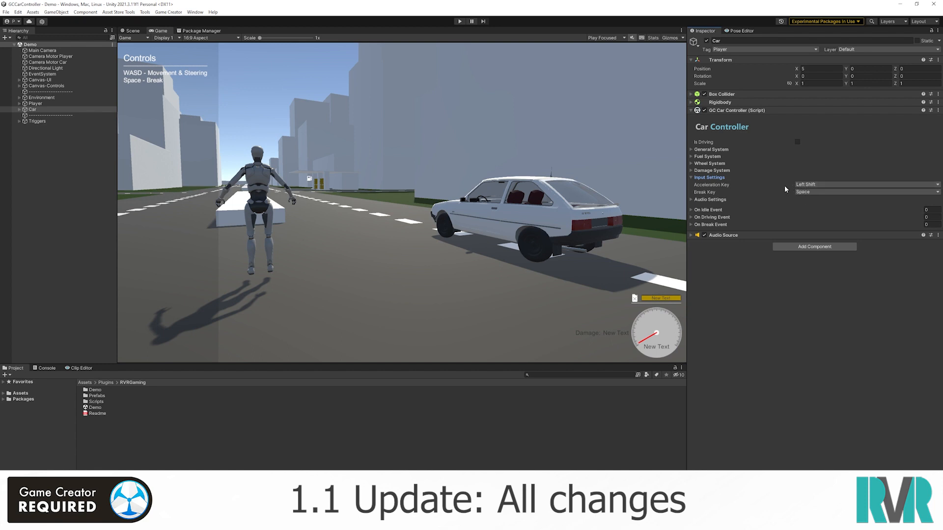
mouse_move(778, 185)
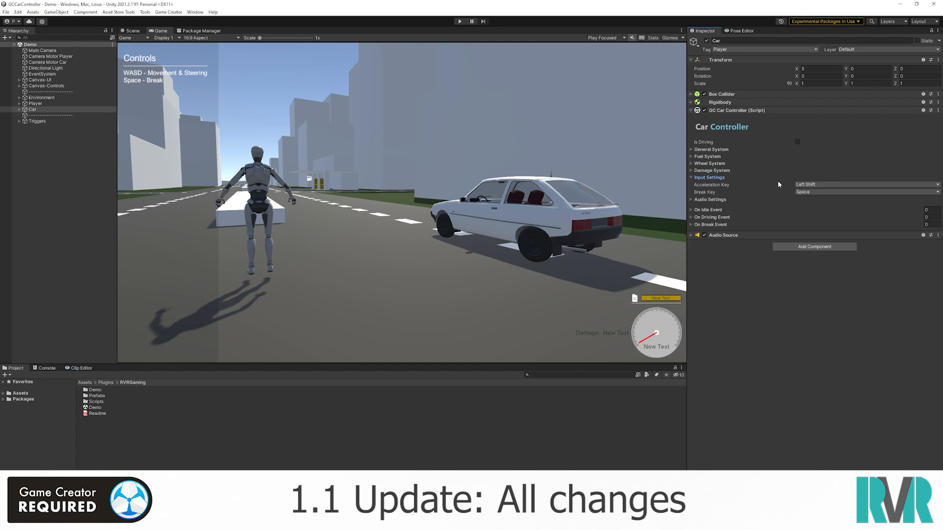
mouse_move(788, 187)
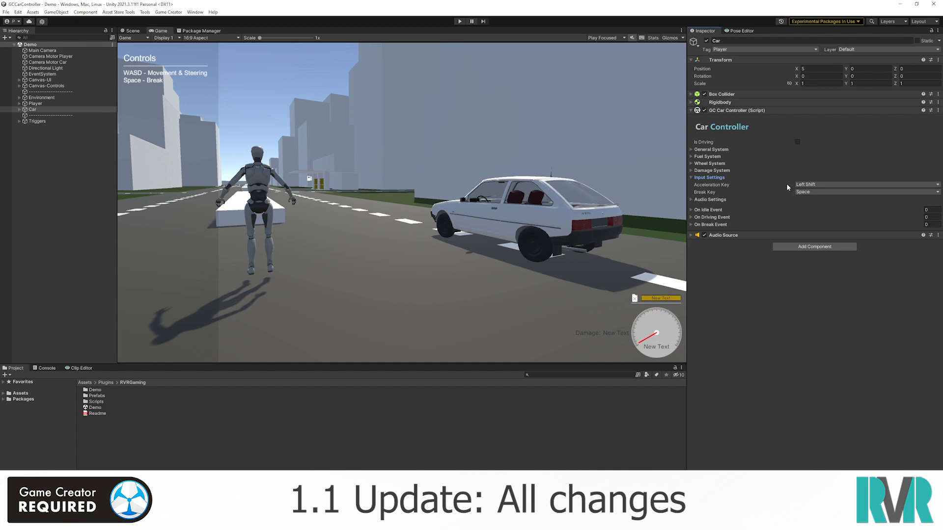
mouse_move(791, 185)
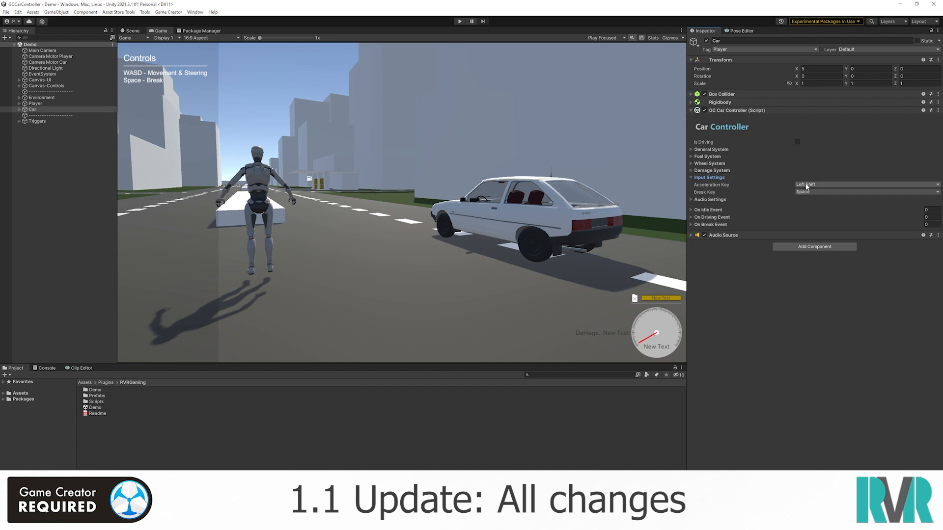
mouse_move(799, 193)
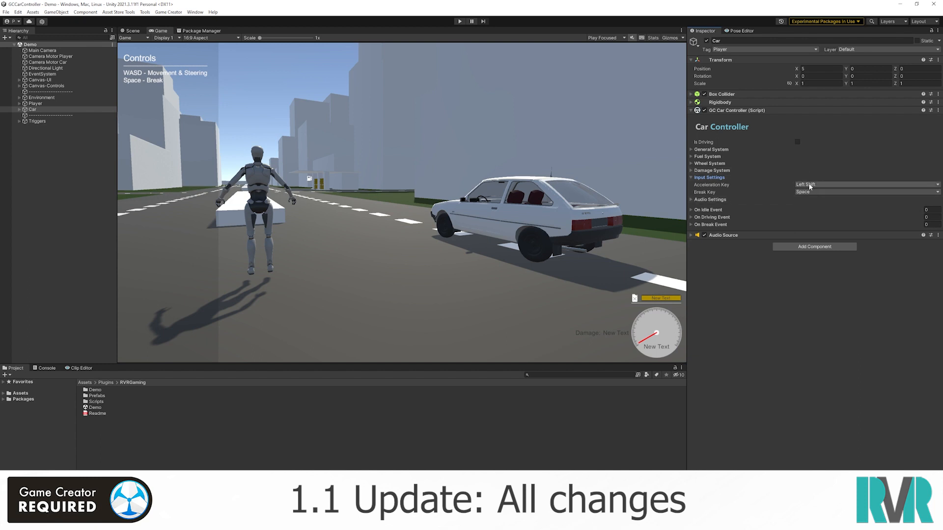
mouse_move(236, 146)
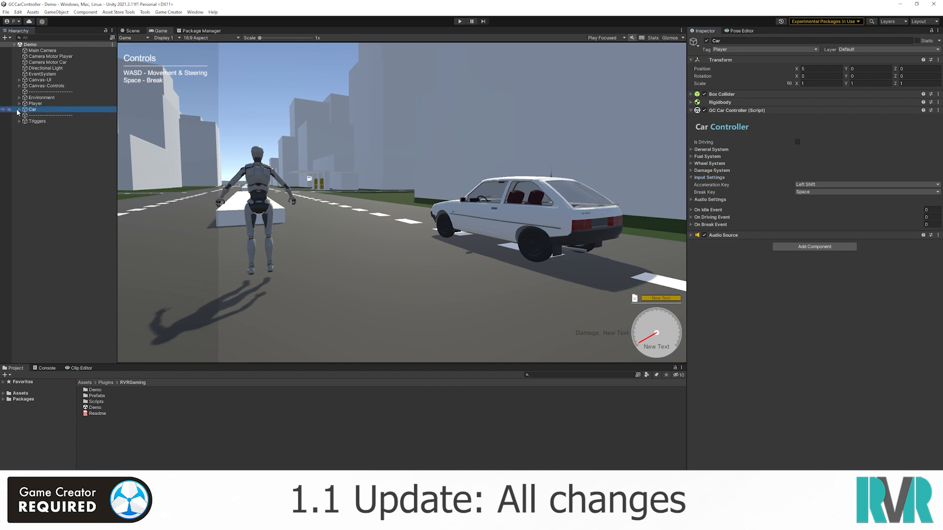
- Expand the Car object and select Camera - Interior to show its Camera and GC Car Camera components
click(20, 109)
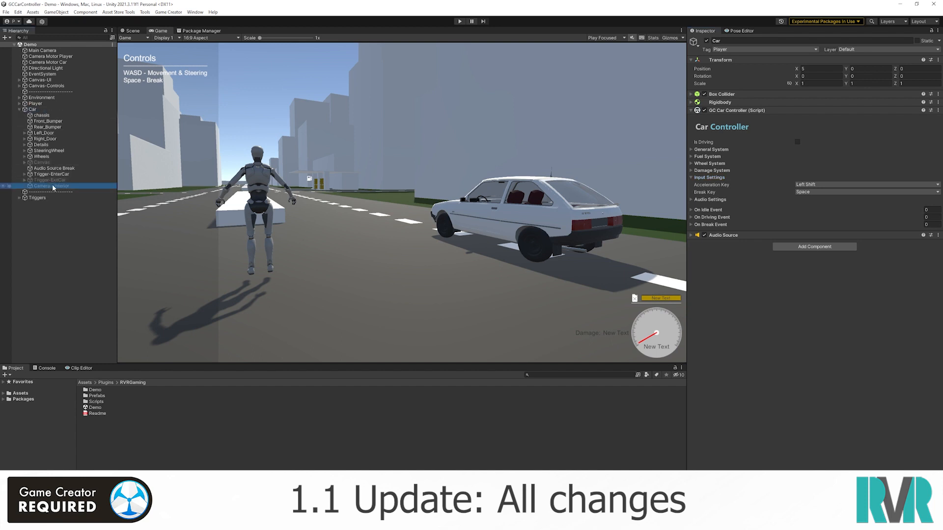
click(49, 185)
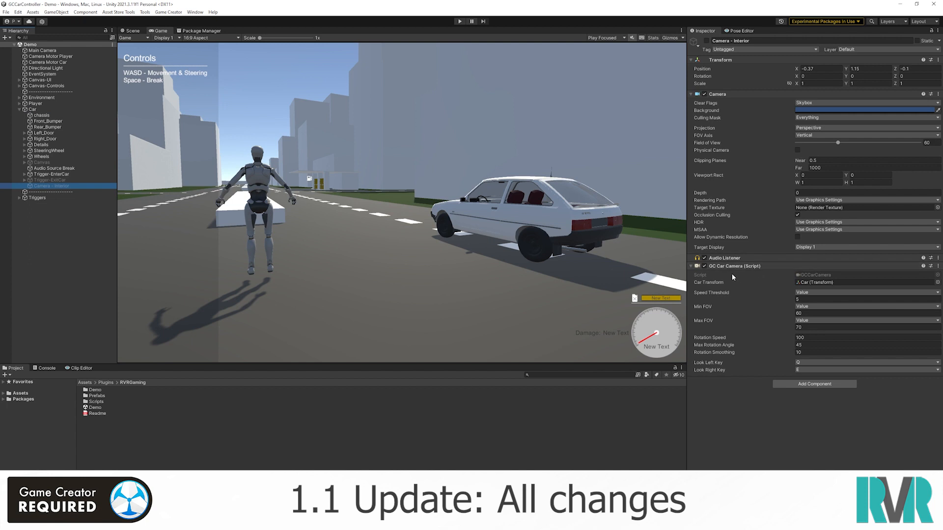
mouse_move(746, 273)
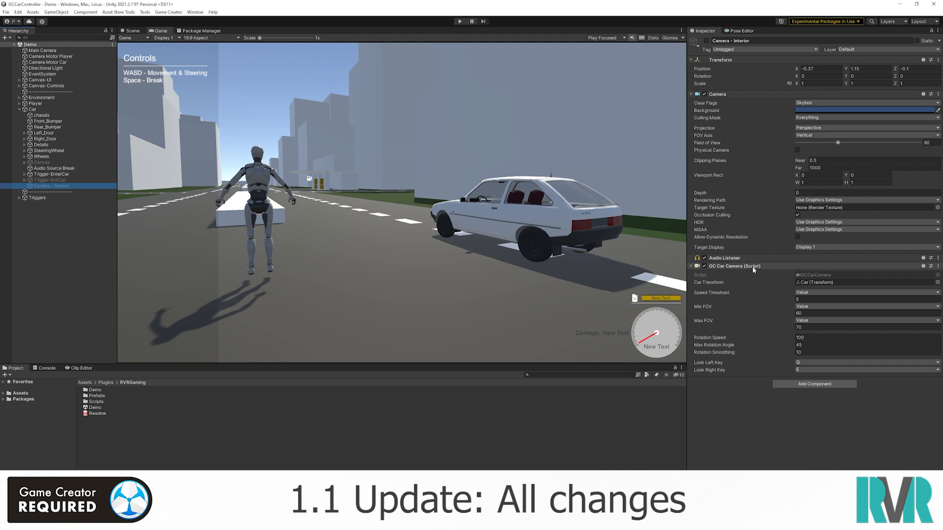
mouse_move(768, 267)
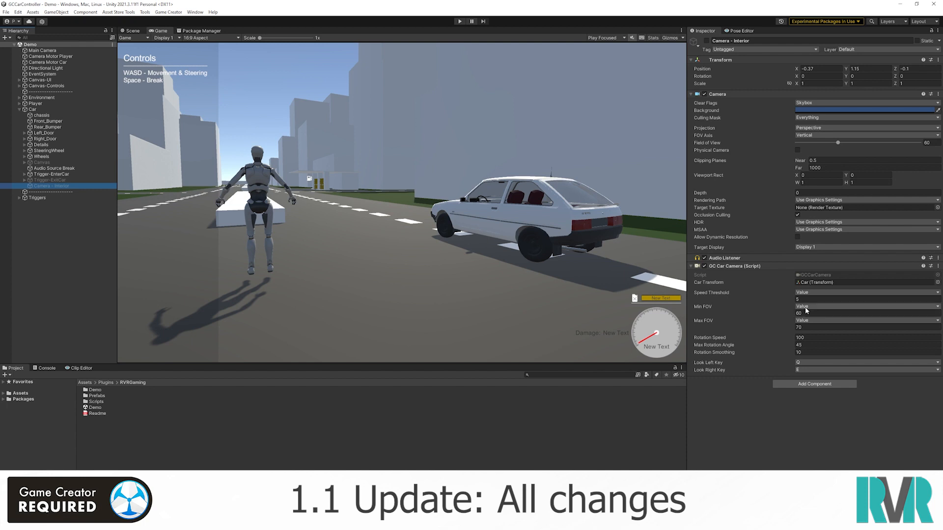
mouse_move(804, 310)
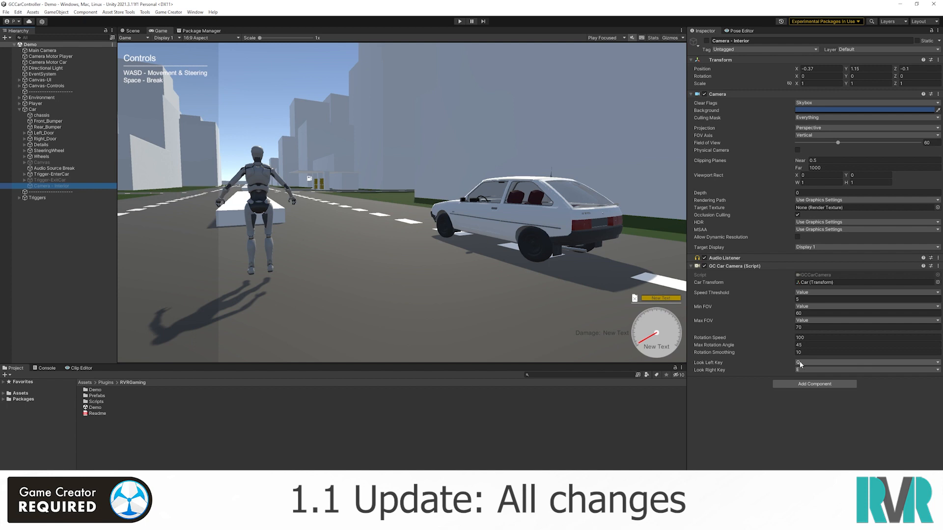
mouse_move(806, 370)
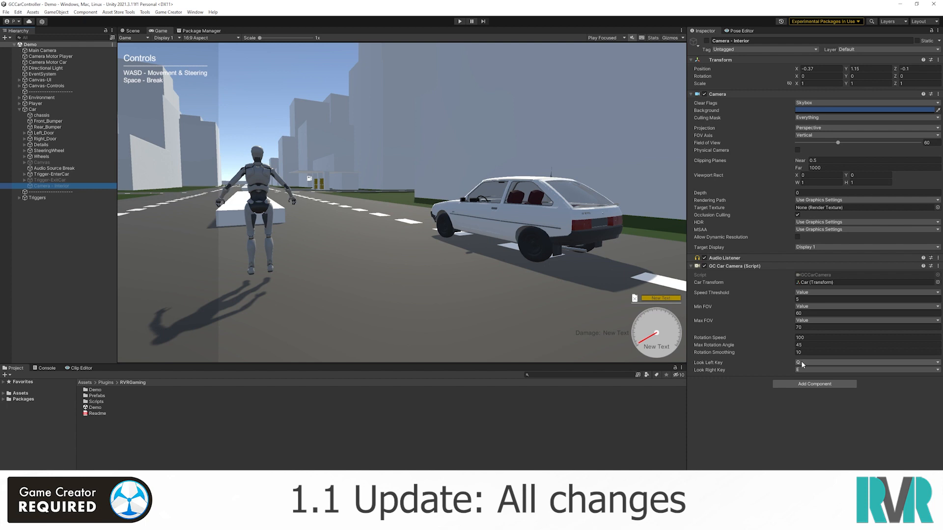
mouse_move(803, 367)
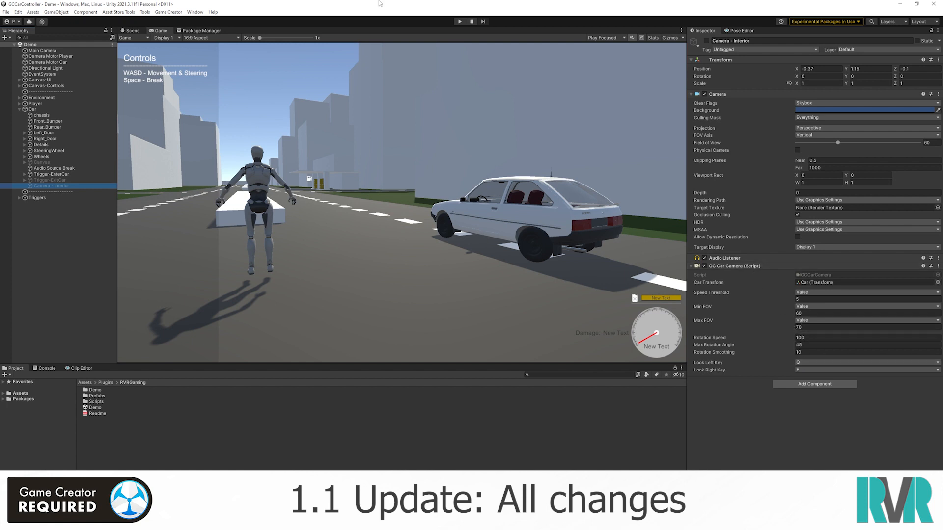
- Enter Play mode and drive the white car down the city road with W
click(33, 109)
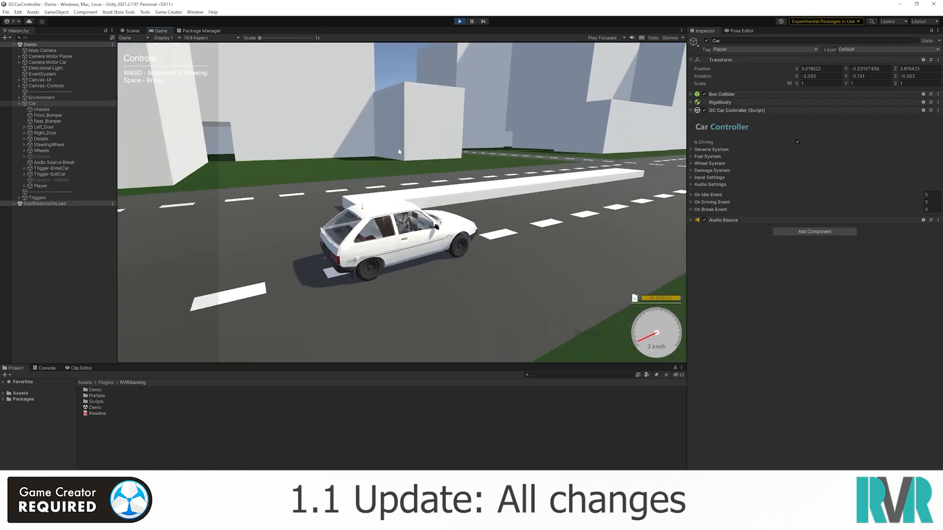
key(w)
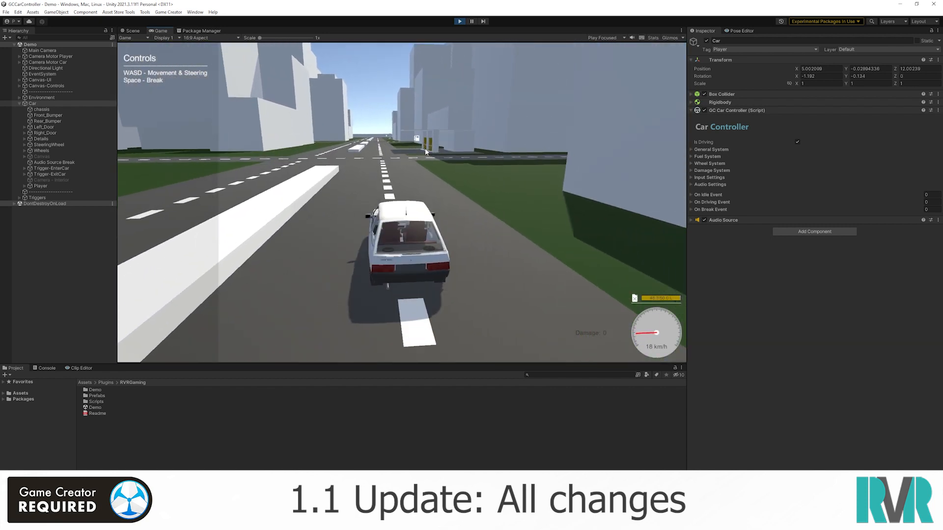